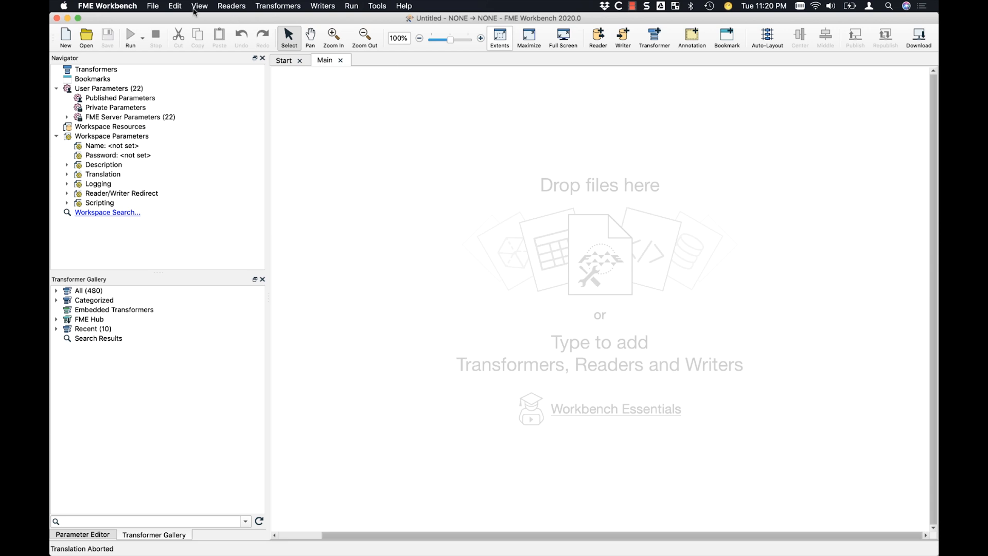
Bring up FME Options from the FME Workbench Preferences menu, on the Database Connections page.
left_click(106, 6)
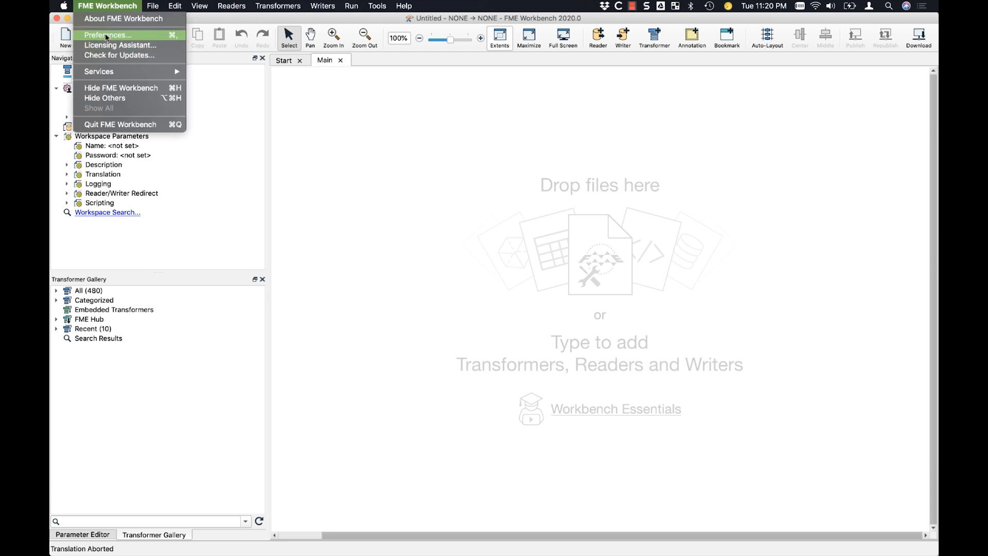
left_click(108, 35)
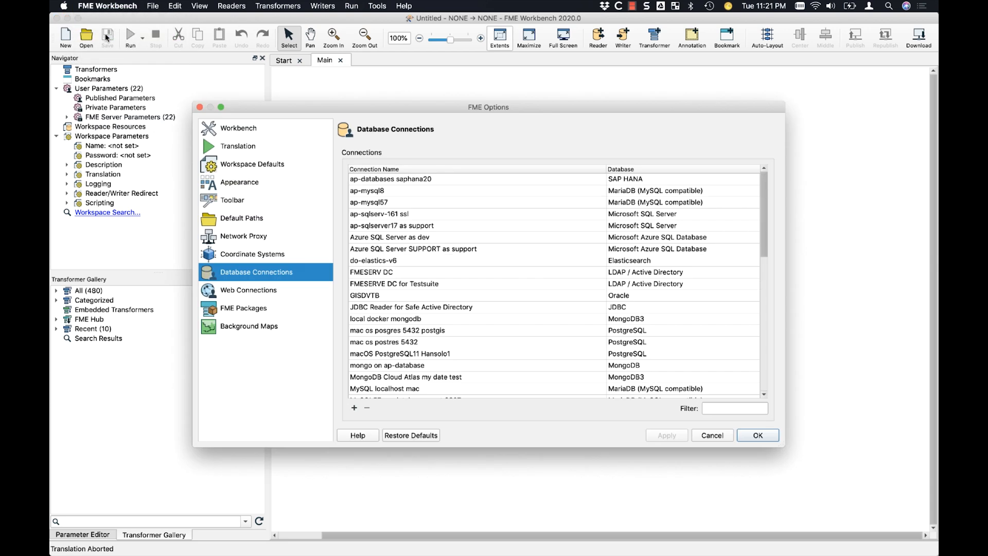
mouse_move(337, 258)
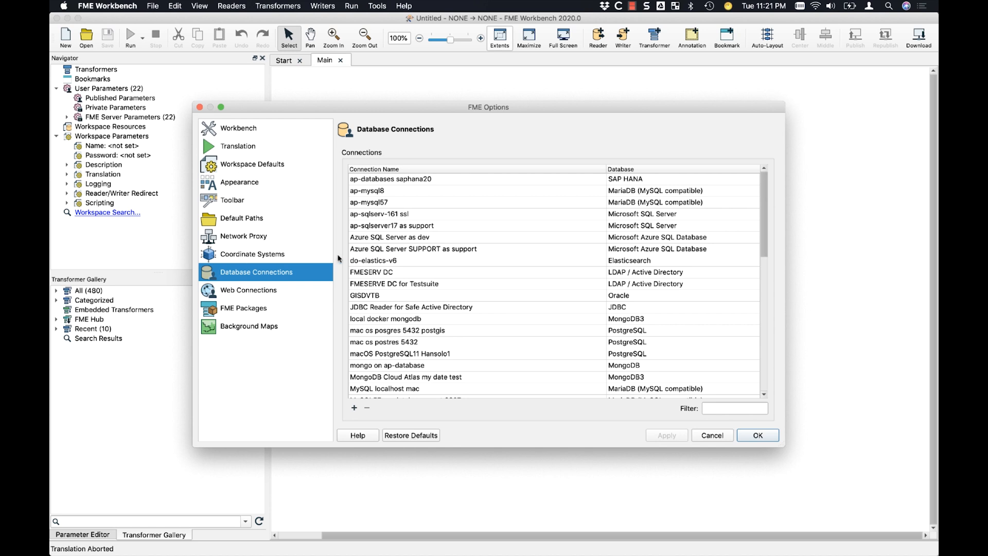
Filter the connections by 'sn' and show the context actions for Snowflake Sample Data.
type("snowflake")
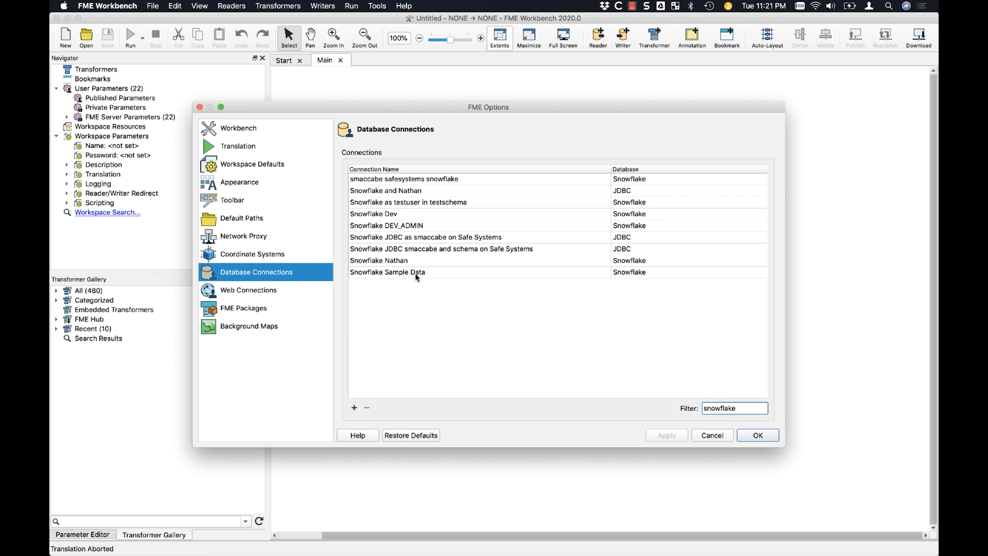
right_click(387, 272)
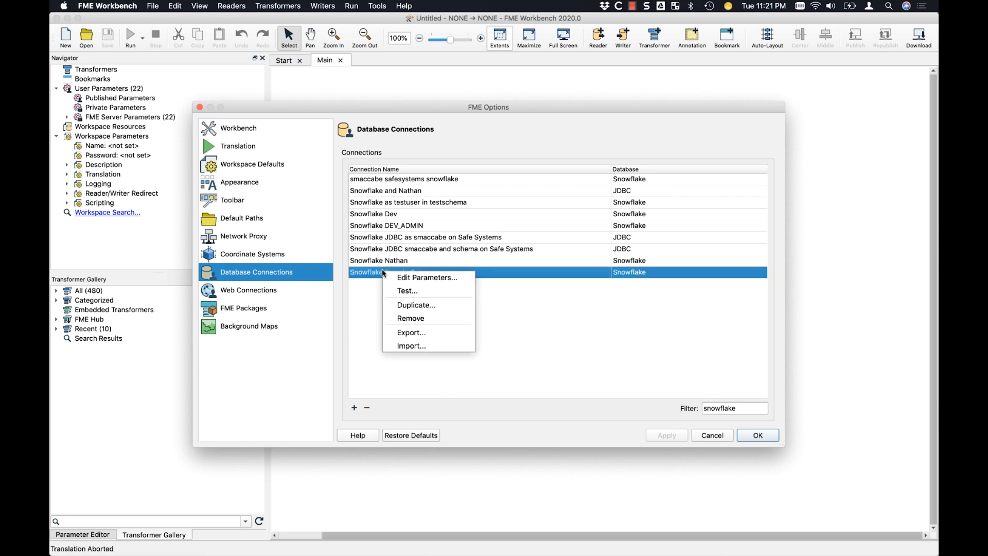
Edit the Snowflake Sample Data parameters, replacing the Account Name with 'snowfal'.
left_click(426, 277)
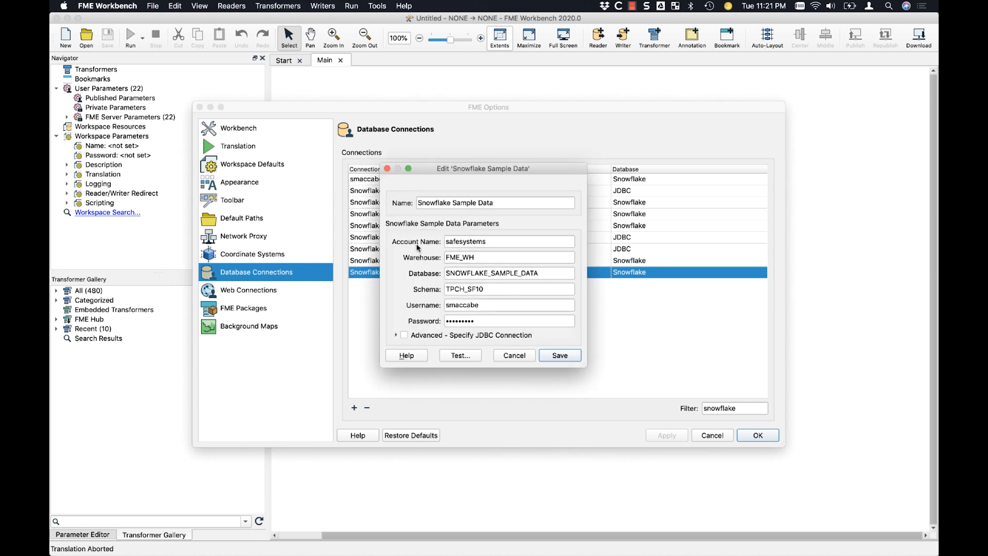
left_click(509, 241)
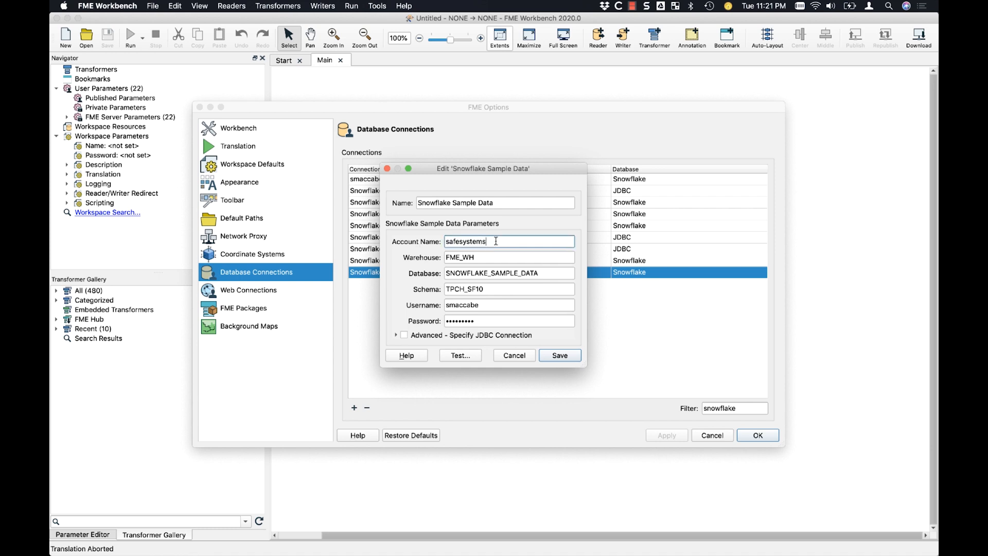
double_click(466, 240)
type(".")
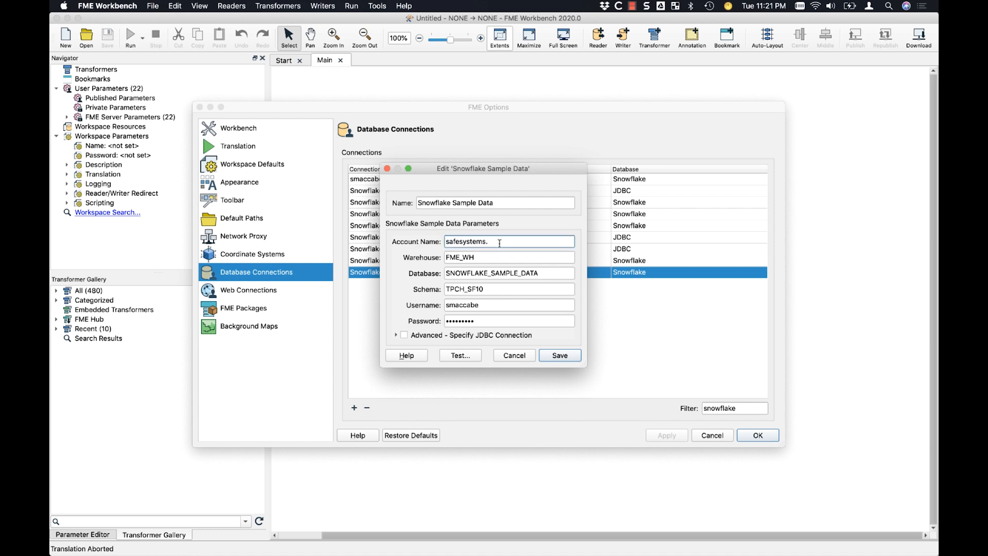
type("snowfal")
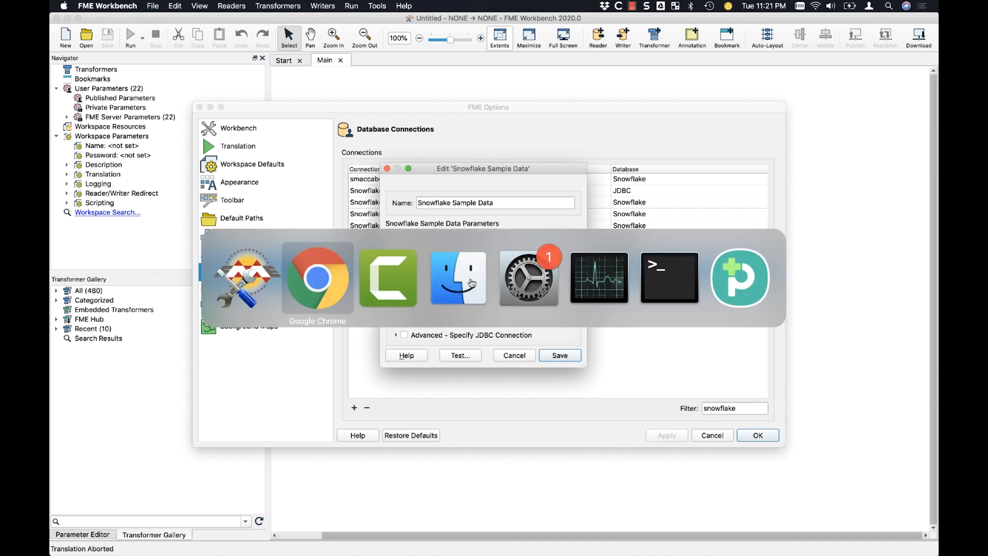
In the Snowflake web console, expand SNOWFLAKE_SAMPLE_DATA and check its TPCH_SF1 and TPCH_SF10 schemas.
left_click(317, 278)
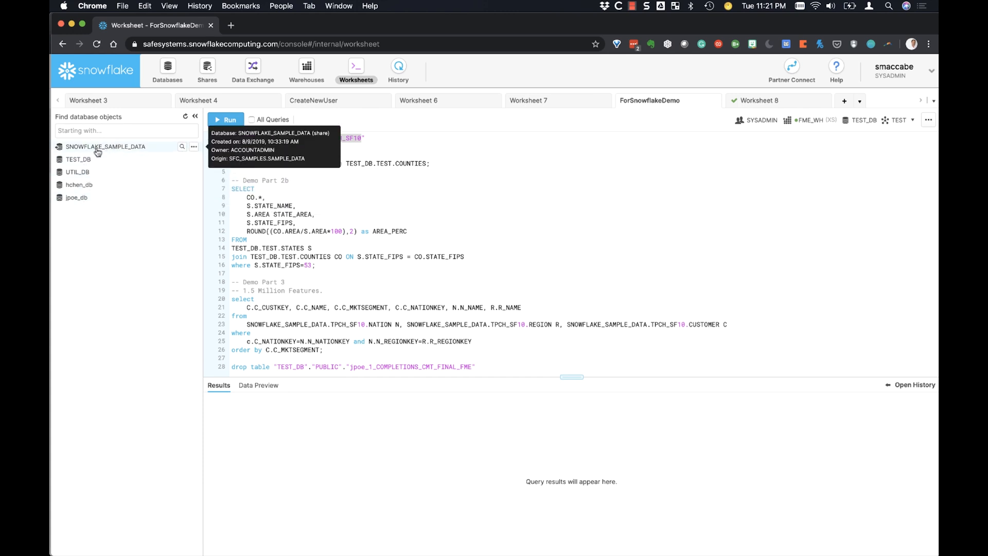
left_click(106, 146)
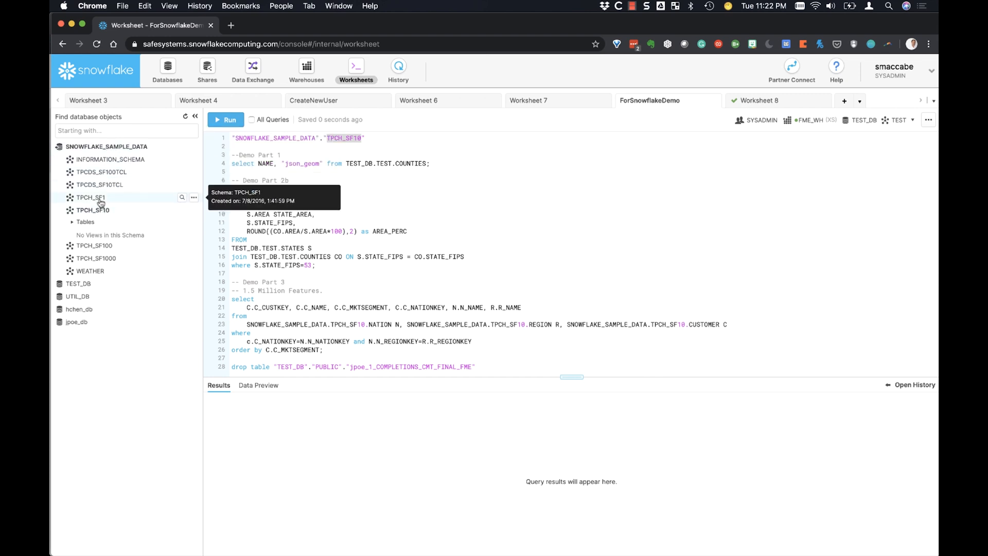
left_click(85, 221)
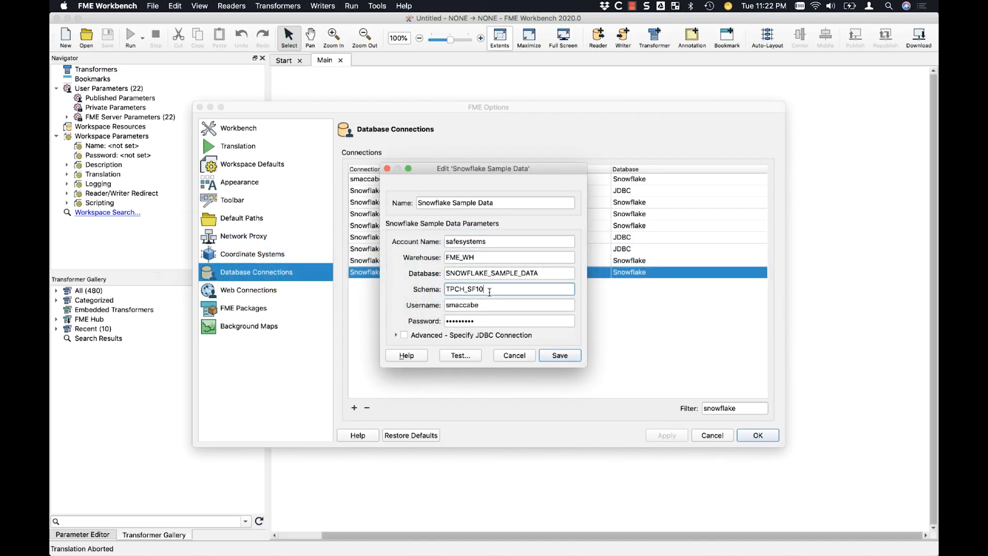
Change the schema from TPCH_SF10 to TPCH_SF1, save the connection and confirm FME Options.
key("Backspace")
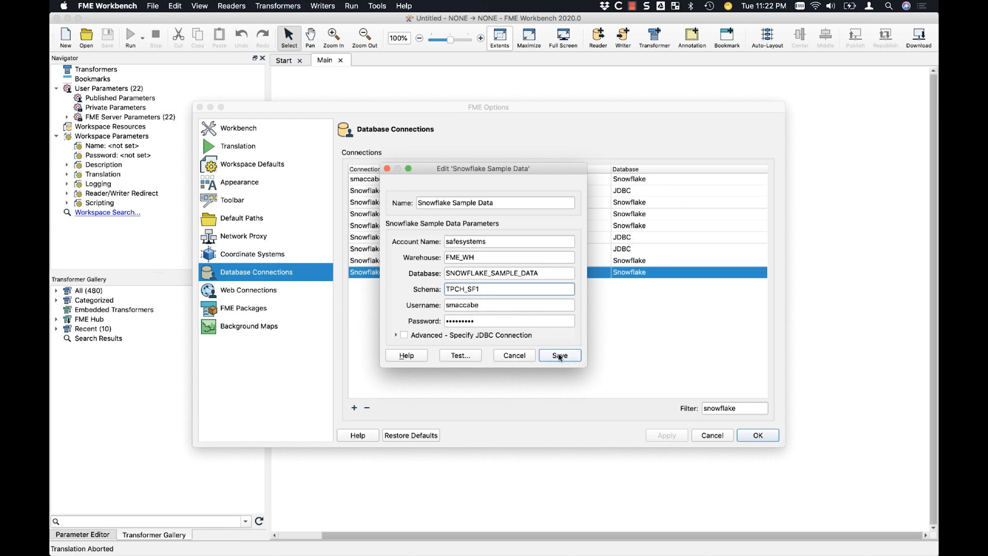
left_click(559, 355)
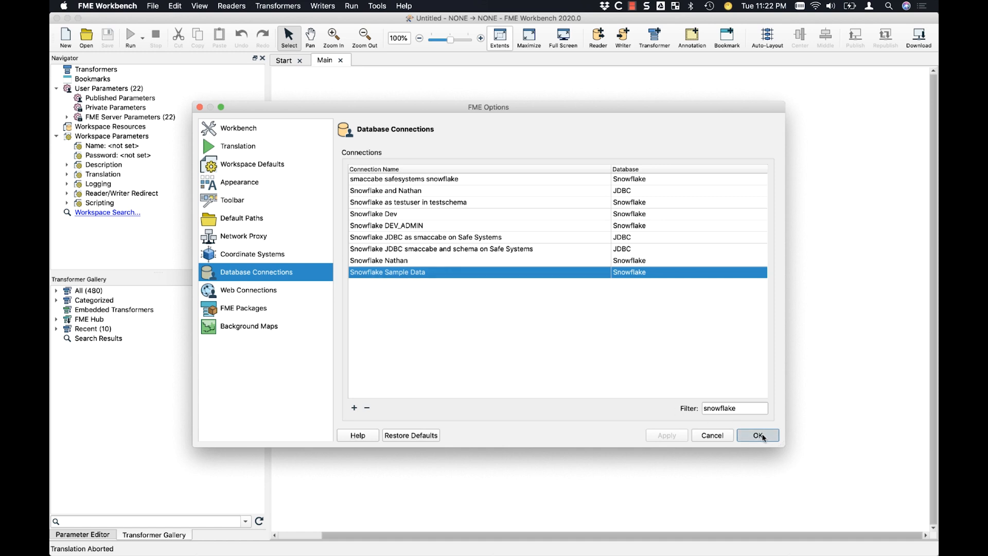
left_click(759, 435)
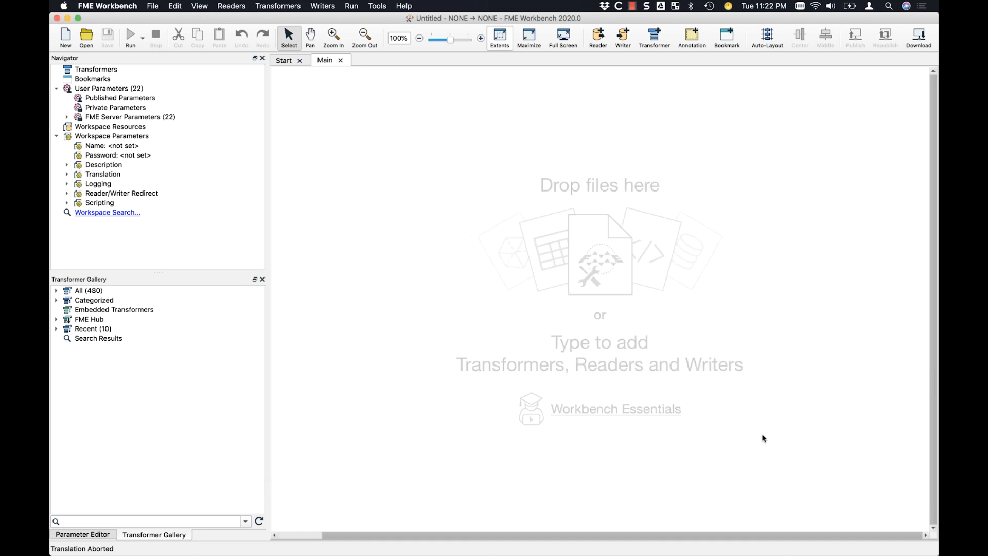